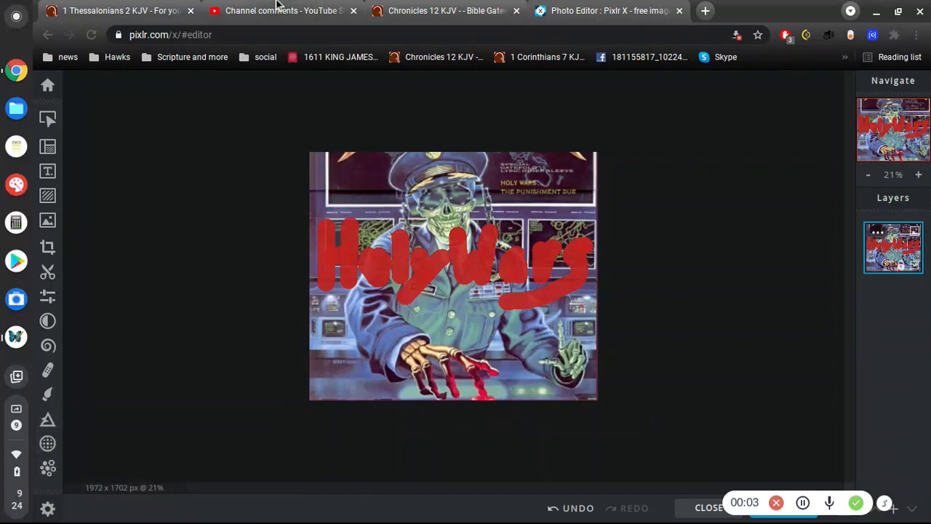
# Step: Read down through the held-for-review channel comments list
pyautogui.click(281, 10)
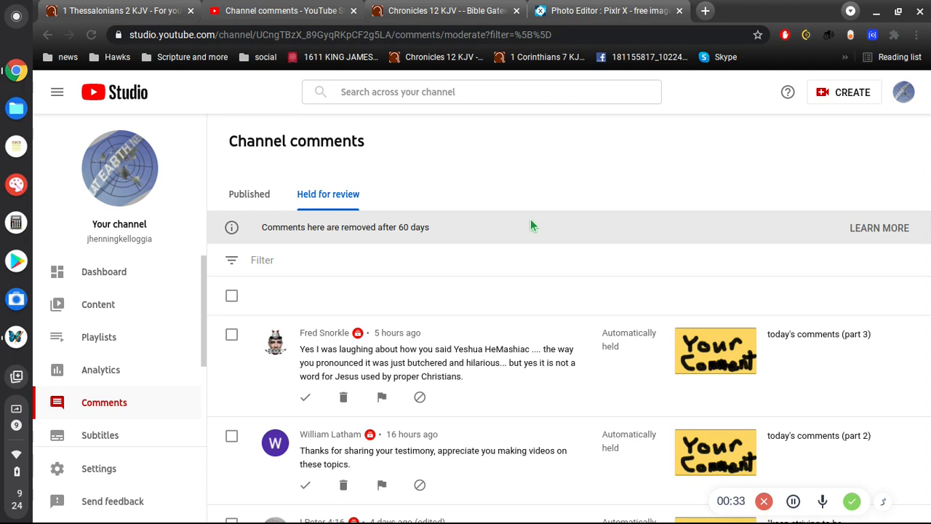
pyautogui.scroll(-3)
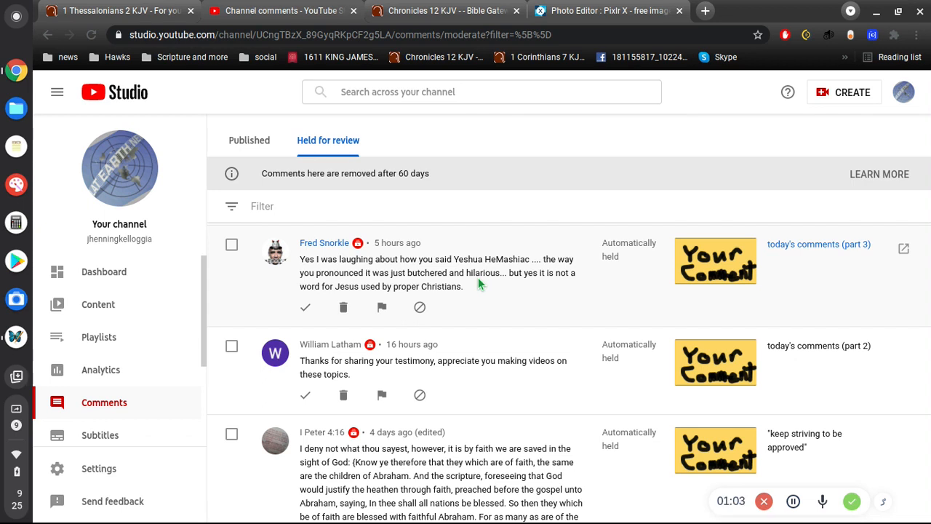
pyautogui.scroll(-3)
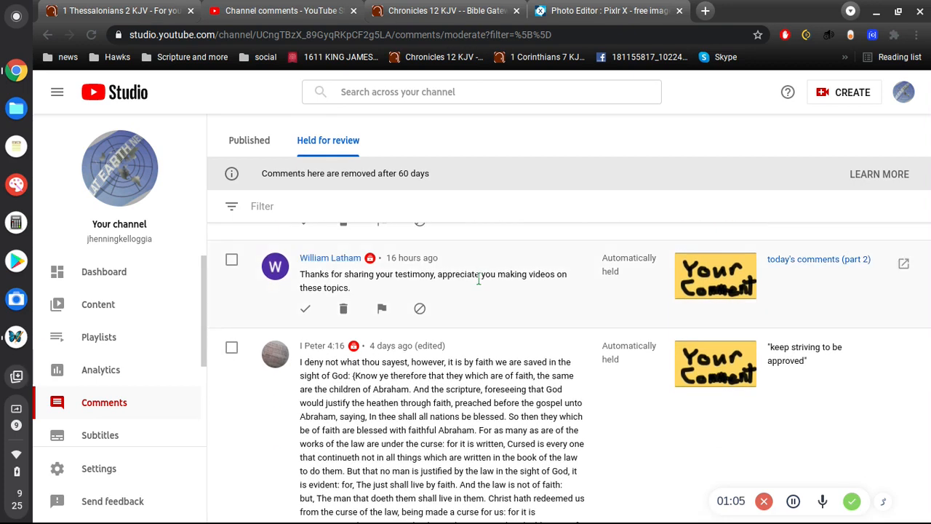
pyautogui.scroll(-3)
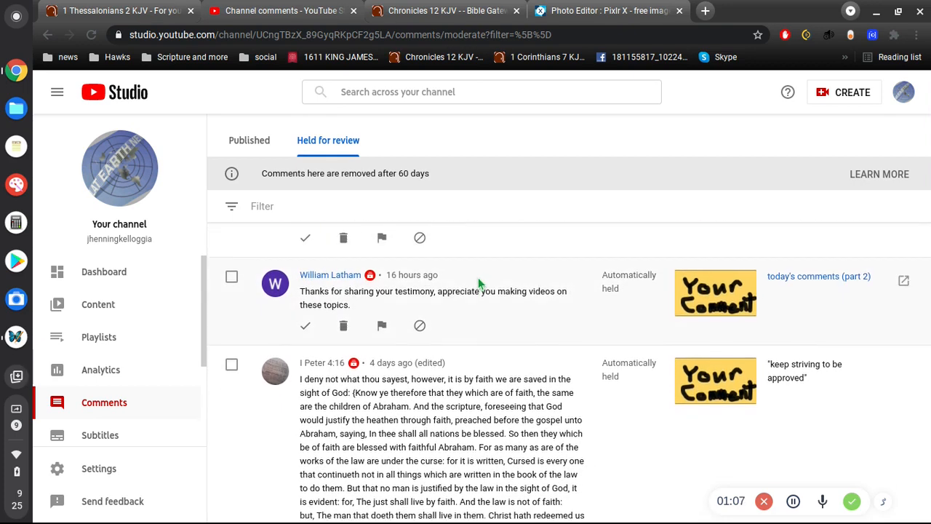
pyautogui.scroll(-3)
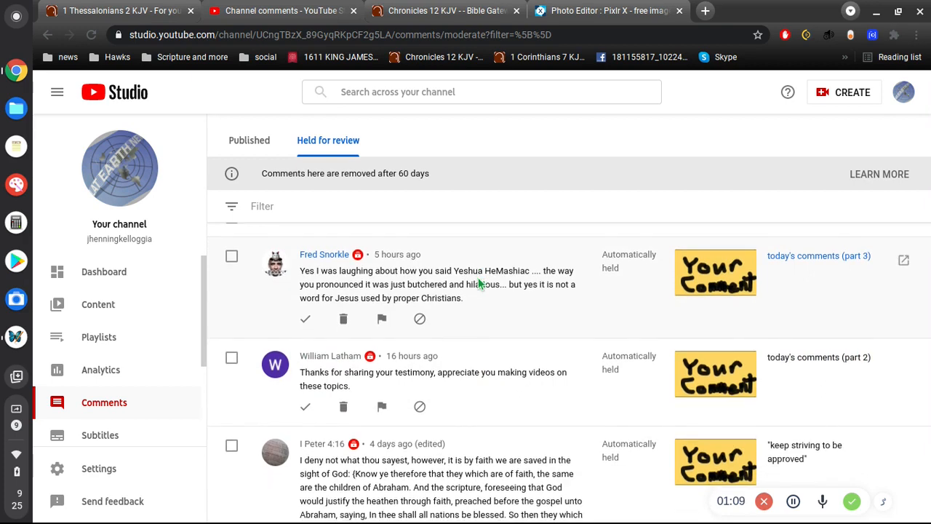
pyautogui.scroll(-3)
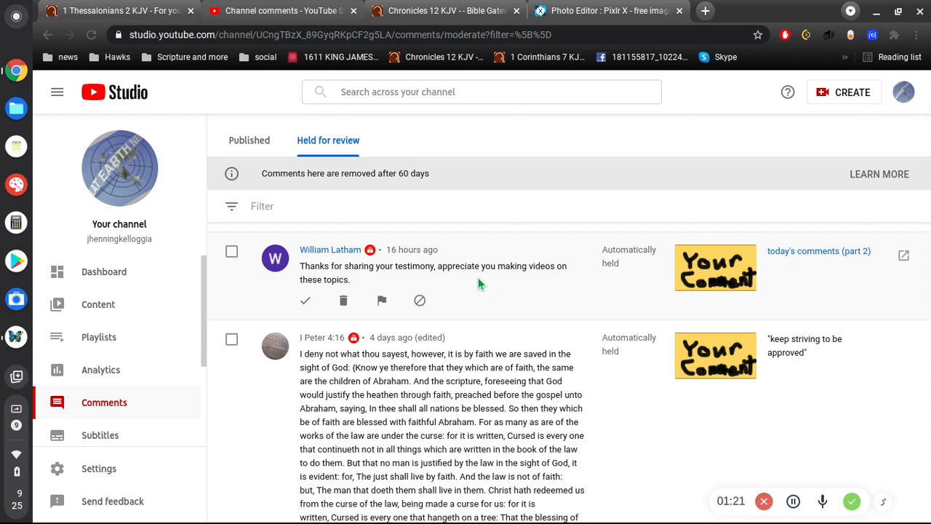
pyautogui.scroll(-3)
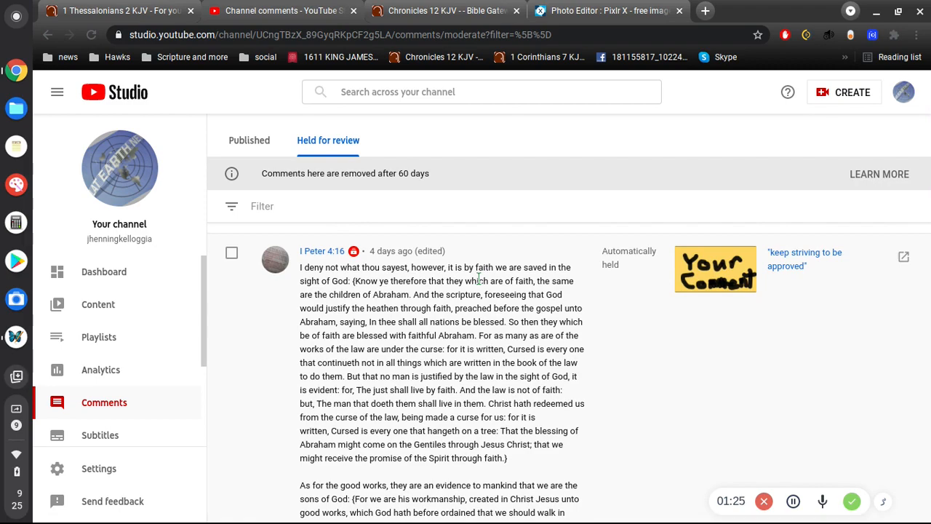
pyautogui.scroll(-3)
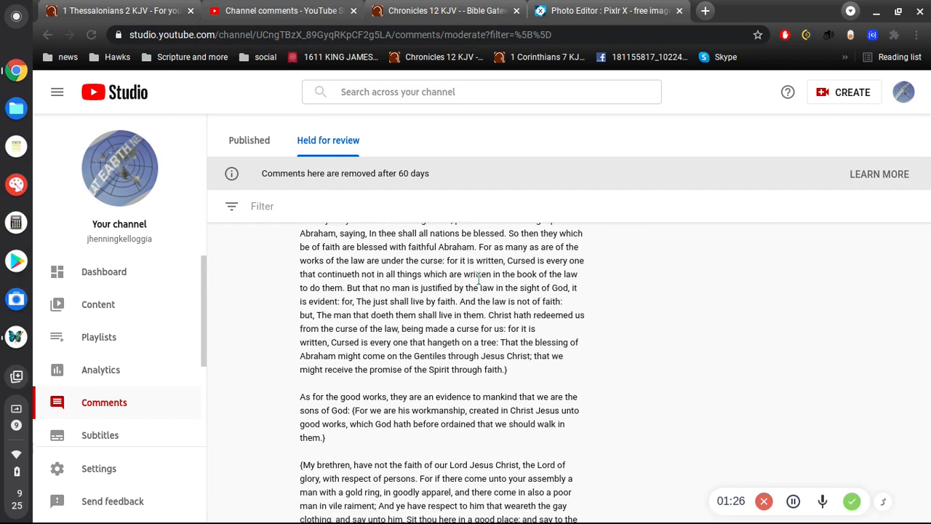
pyautogui.scroll(-3)
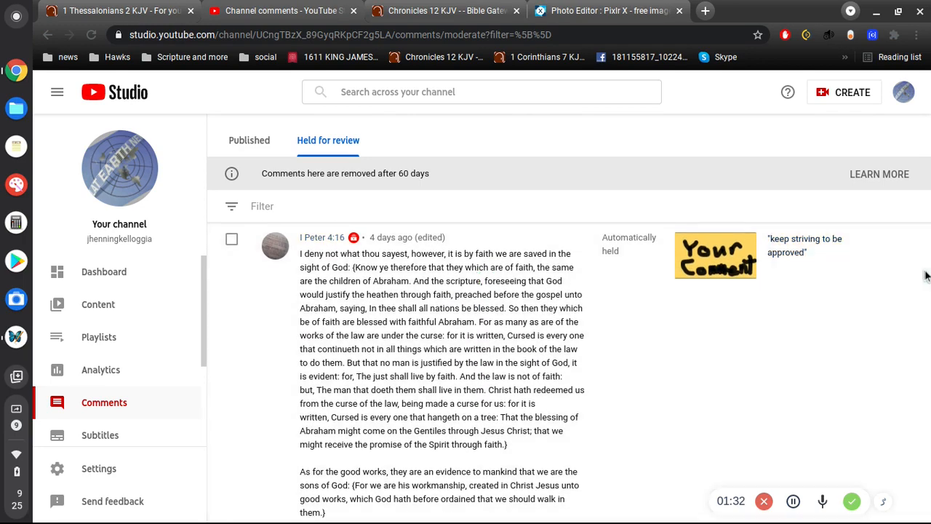
pyautogui.scroll(-3)
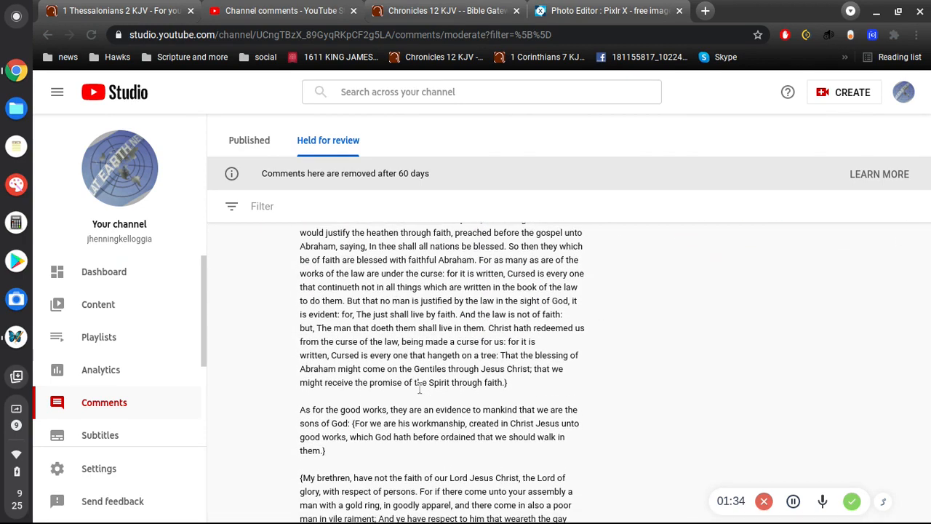
pyautogui.scroll(-3)
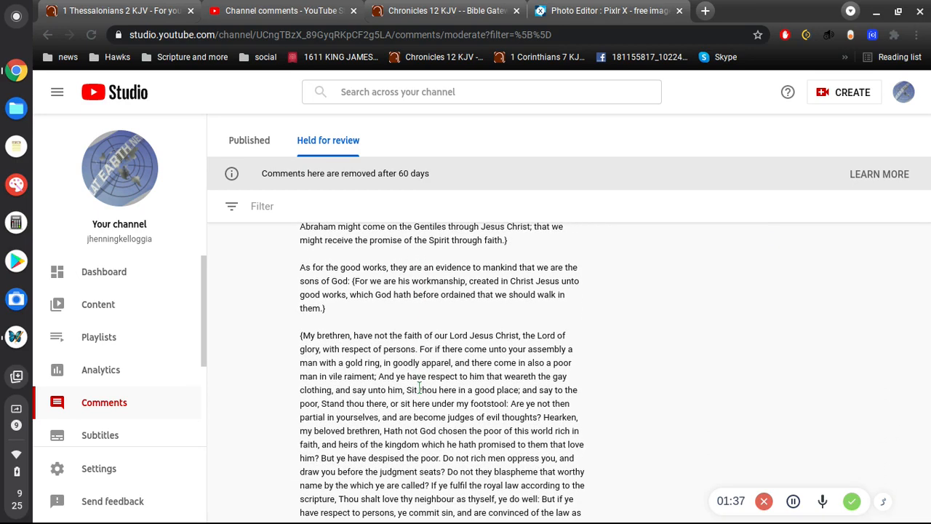
pyautogui.scroll(-3)
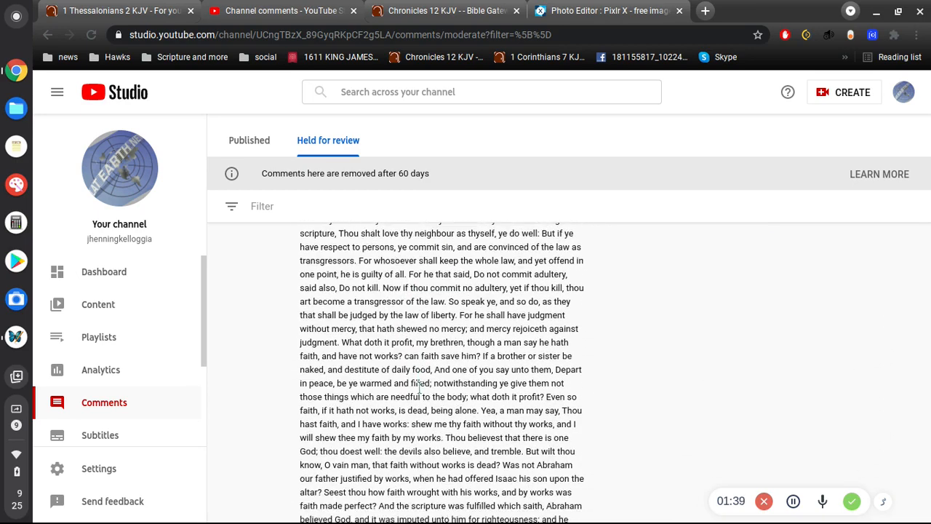
pyautogui.scroll(-3)
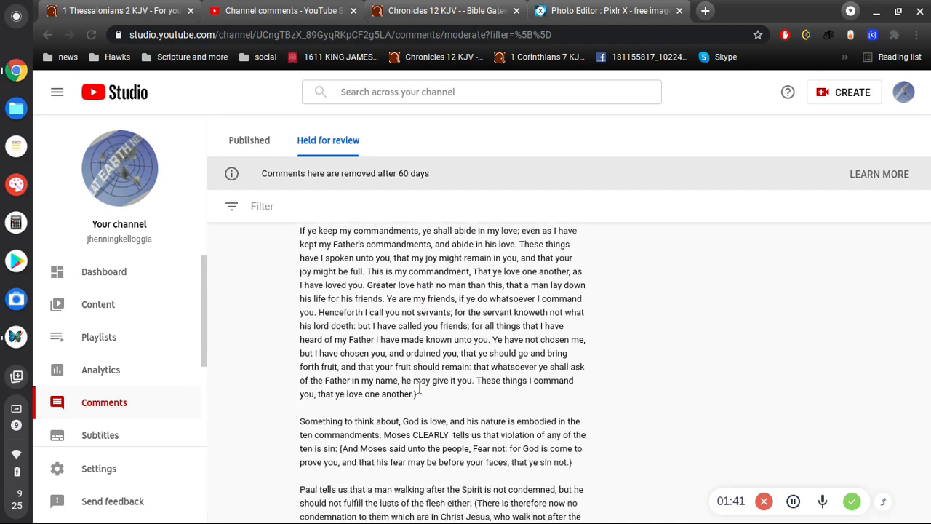
pyautogui.scroll(-3)
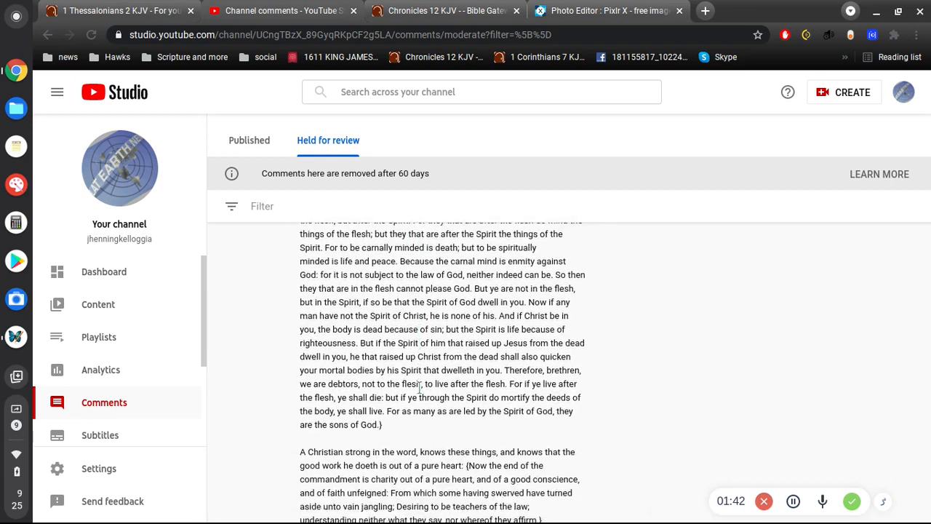
pyautogui.scroll(-3)
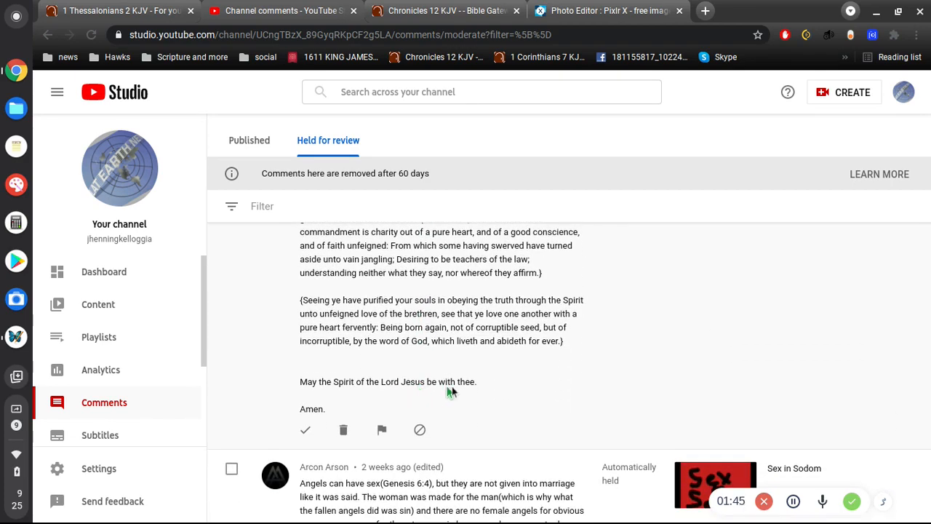
pyautogui.scroll(-3)
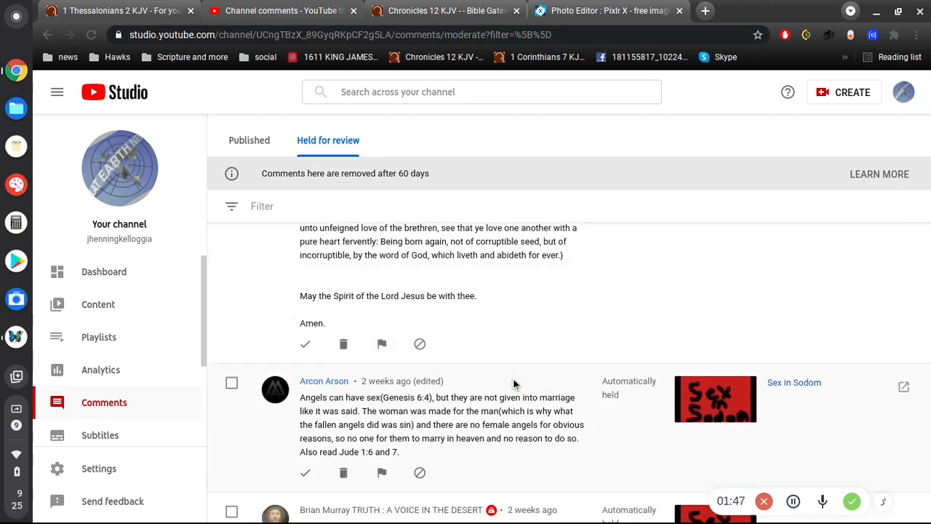
pyautogui.scroll(-3)
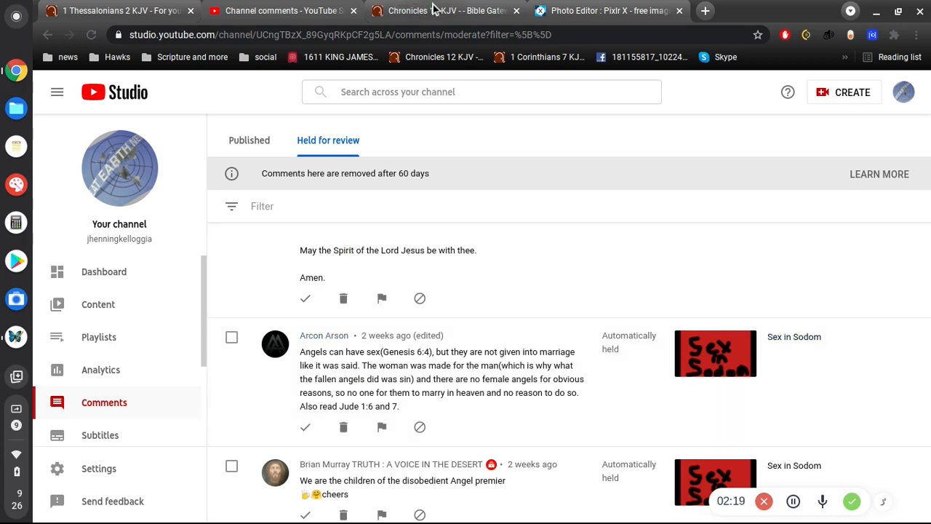
# Step: Look up Genesis 6 (KJV) on Bible Gateway, then return to the held comments
pyautogui.click(437, 10)
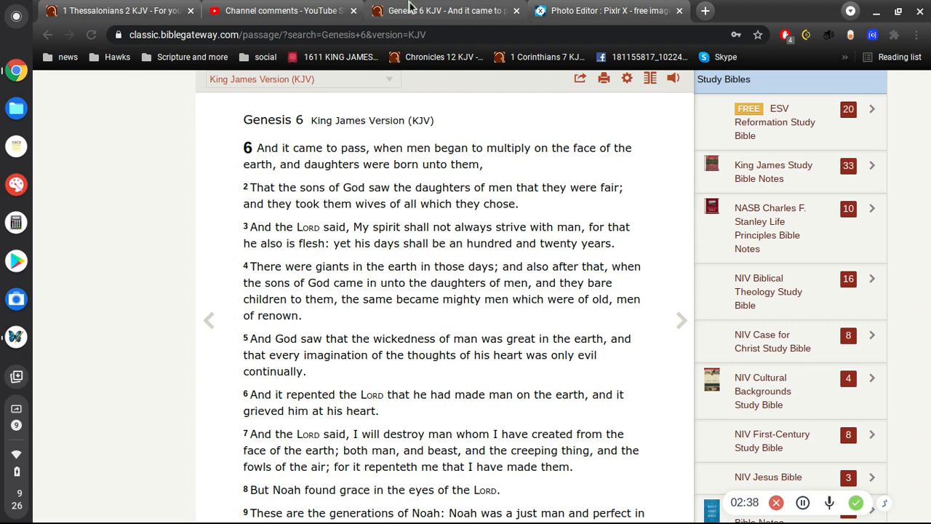
pyautogui.moveTo(280, 10)
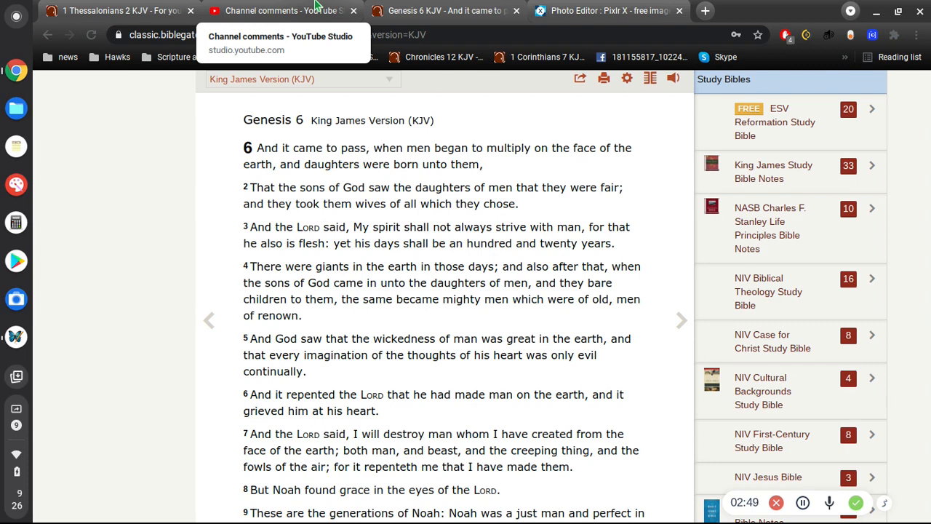
pyautogui.click(283, 10)
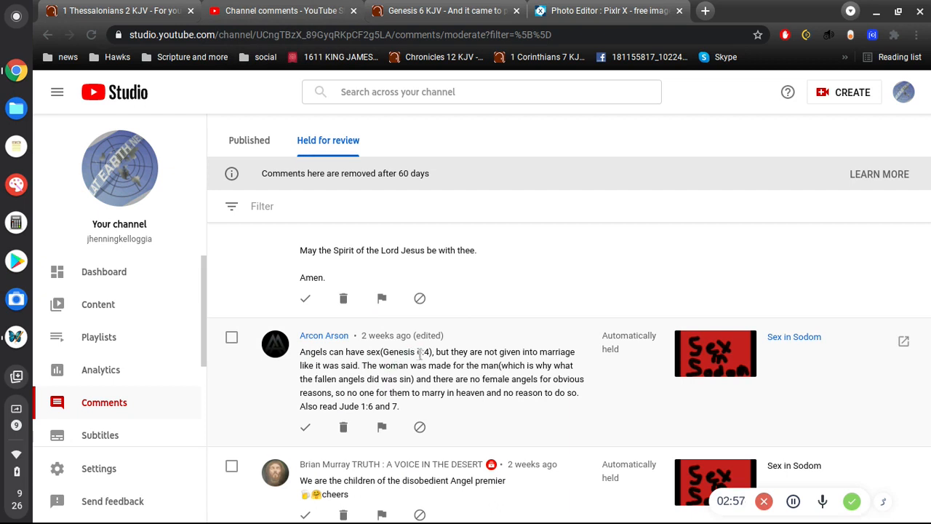
pyautogui.moveTo(430, 363)
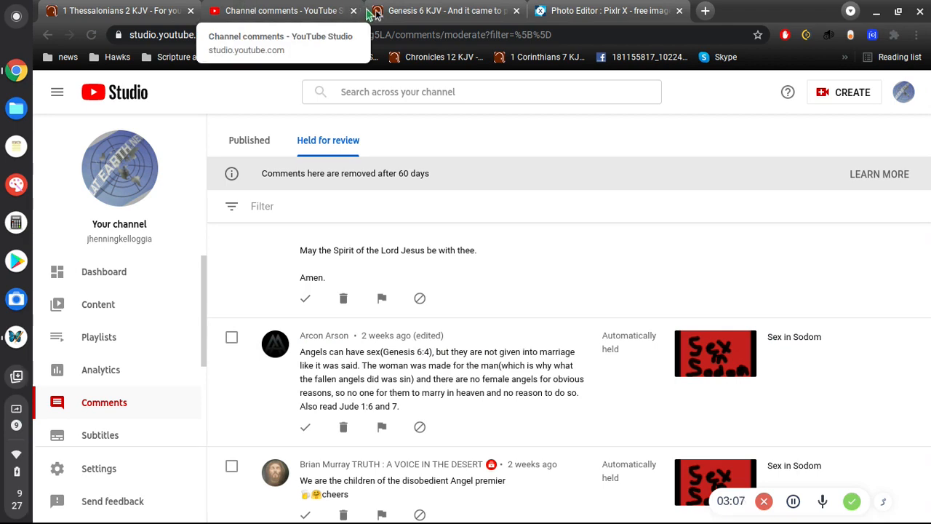
pyautogui.click(437, 10)
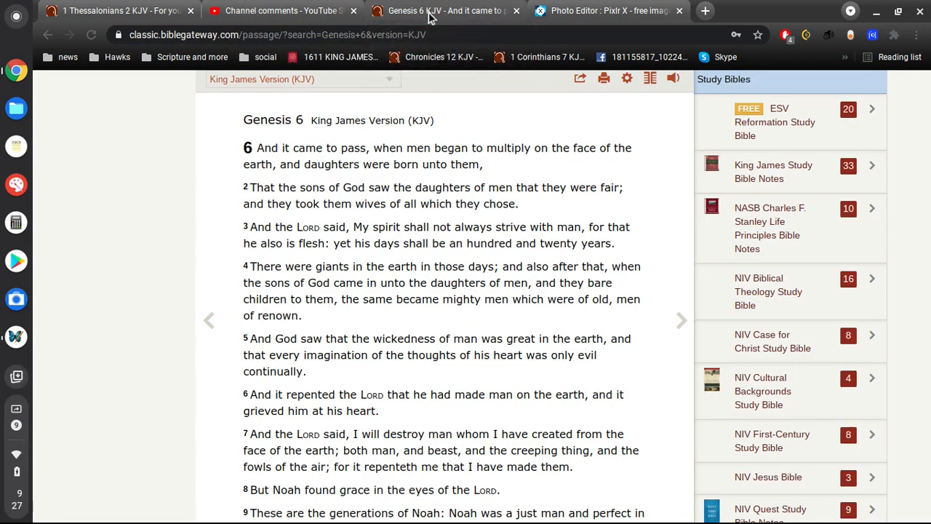
pyautogui.click(283, 10)
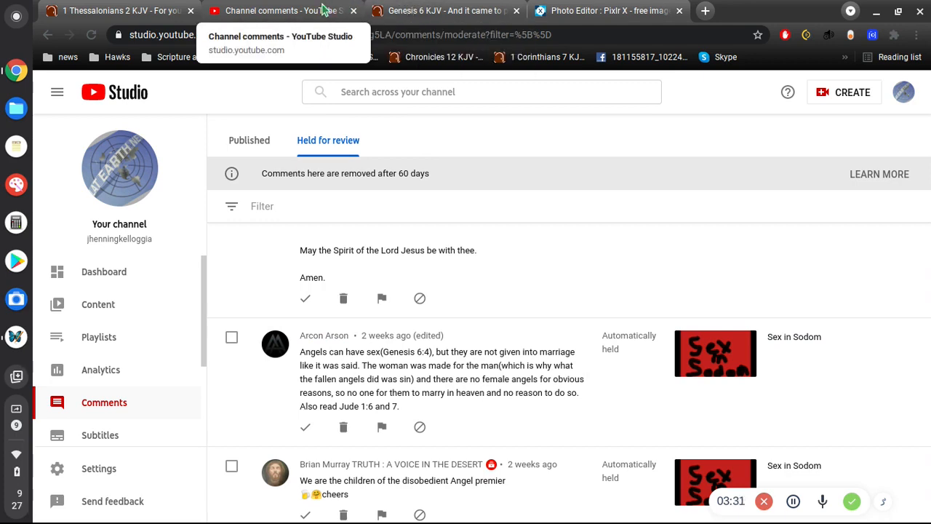
pyautogui.click(444, 10)
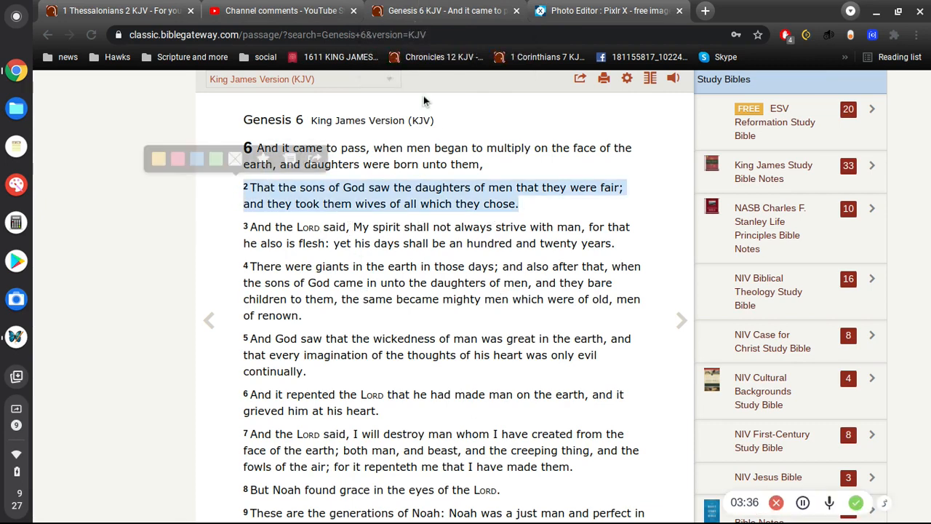
pyautogui.click(284, 10)
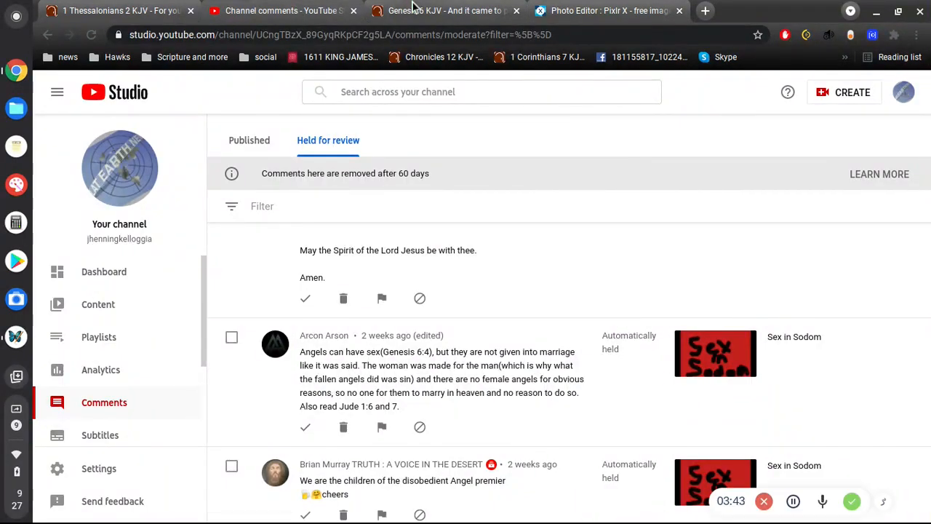
pyautogui.click(444, 10)
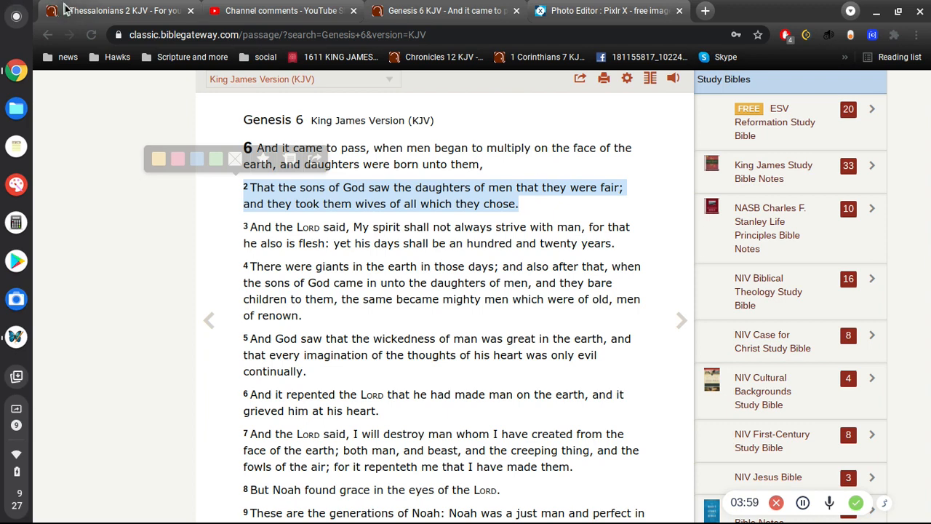
# Step: Search Bible Gateway for 'moses vail' and open the full chapter of 2 Corinthians 3
pyautogui.click(116, 10)
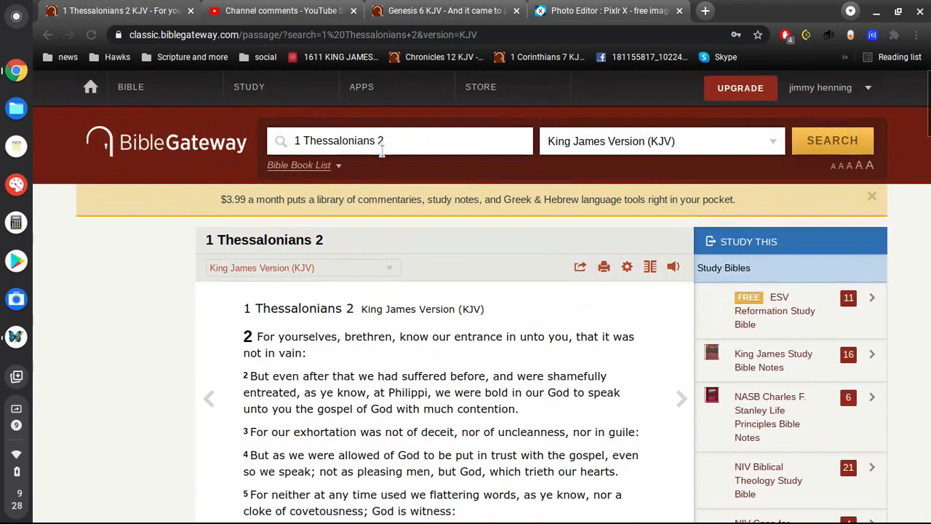
pyautogui.write('moses vail')
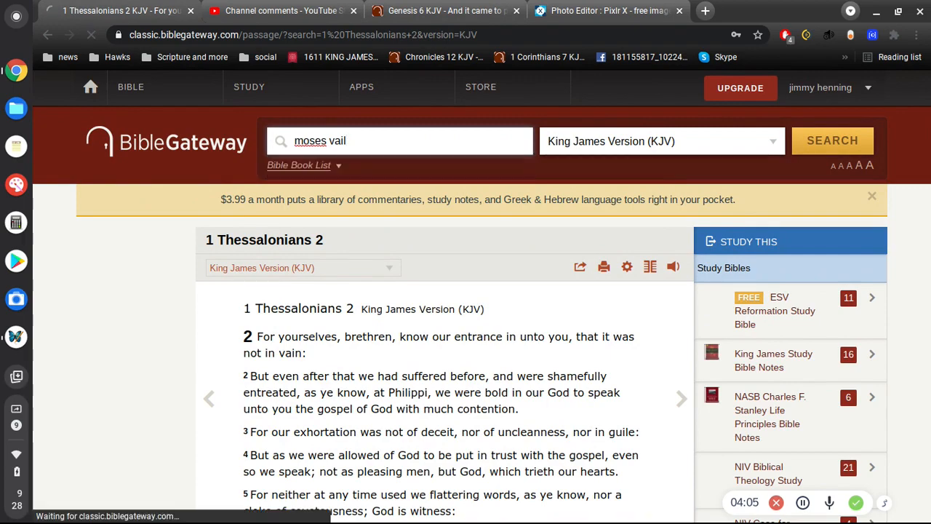
pyautogui.click(832, 140)
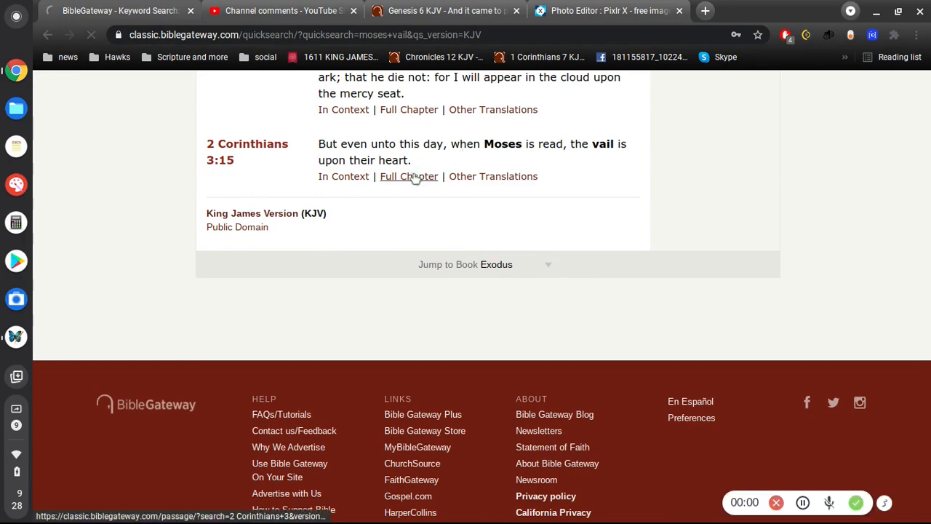
pyautogui.click(409, 176)
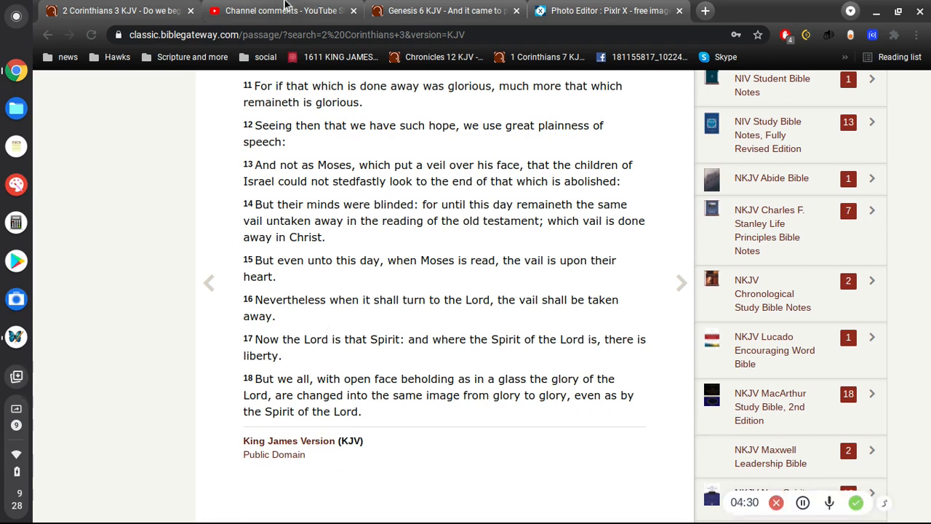
pyautogui.moveTo(305, 361)
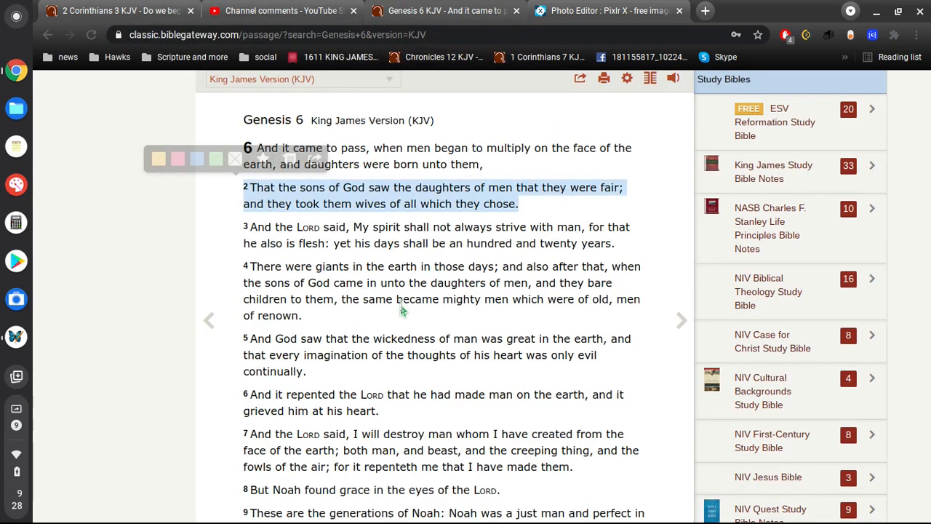
# Step: Return to the held comments, including the one about angels and Genesis 6:4
pyautogui.click(284, 10)
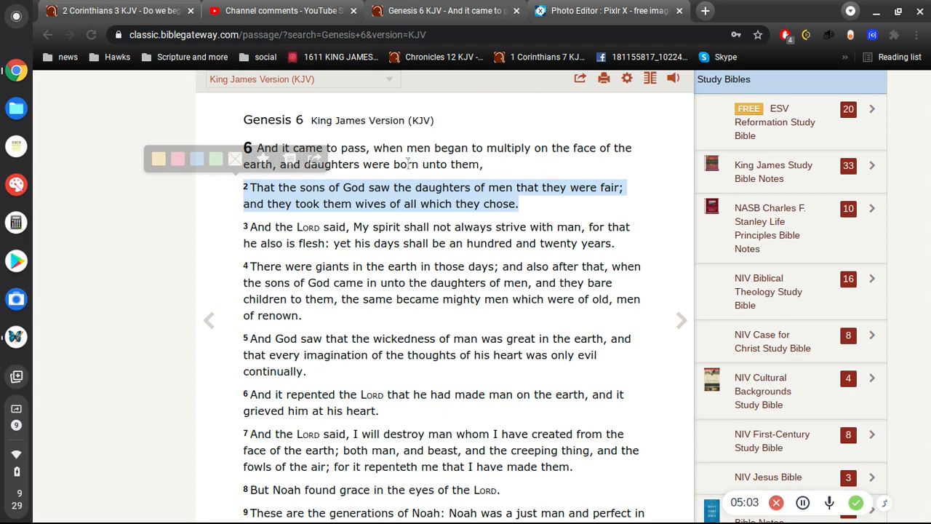
pyautogui.click(284, 10)
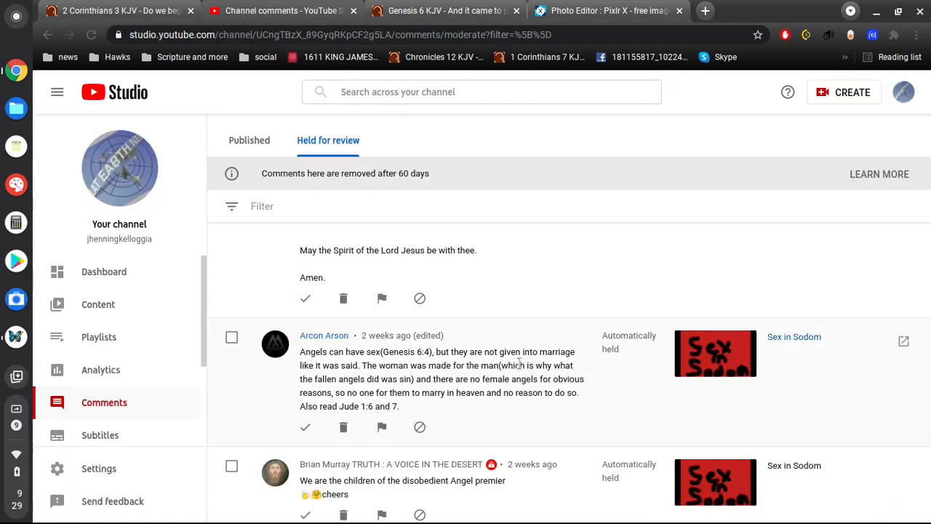
# Step: Search Bible Gateway for 'angel marr', finding Matthew 22:30 and Mark 12:25, then return to the comments
pyautogui.click(444, 10)
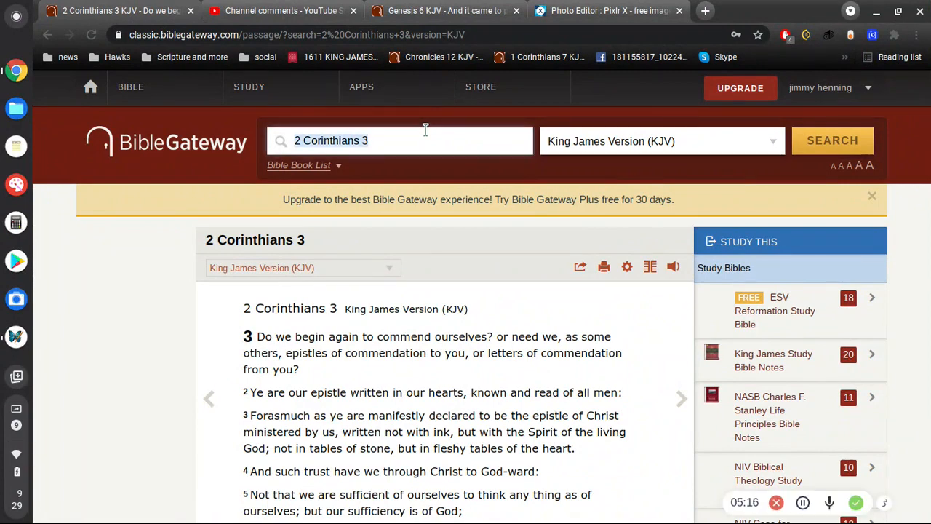
pyautogui.write('angel marr')
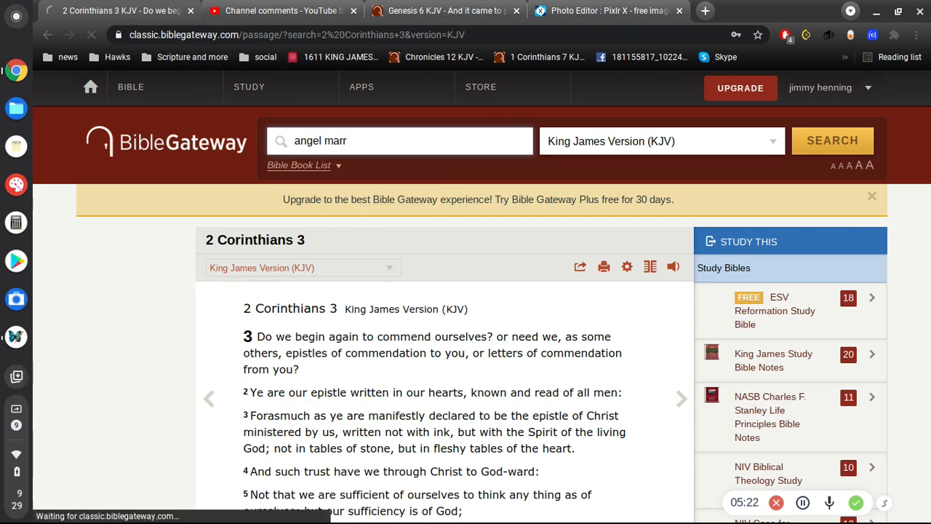
pyautogui.click(832, 140)
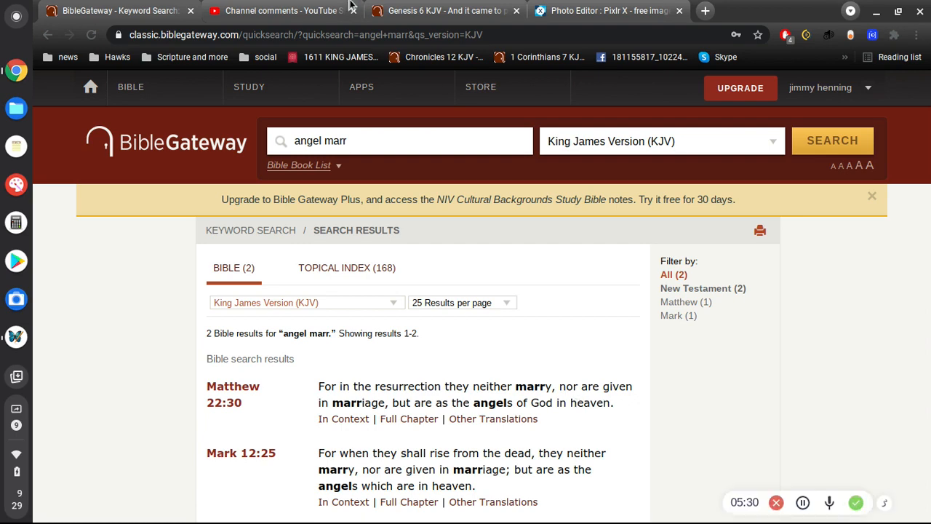
pyautogui.click(282, 10)
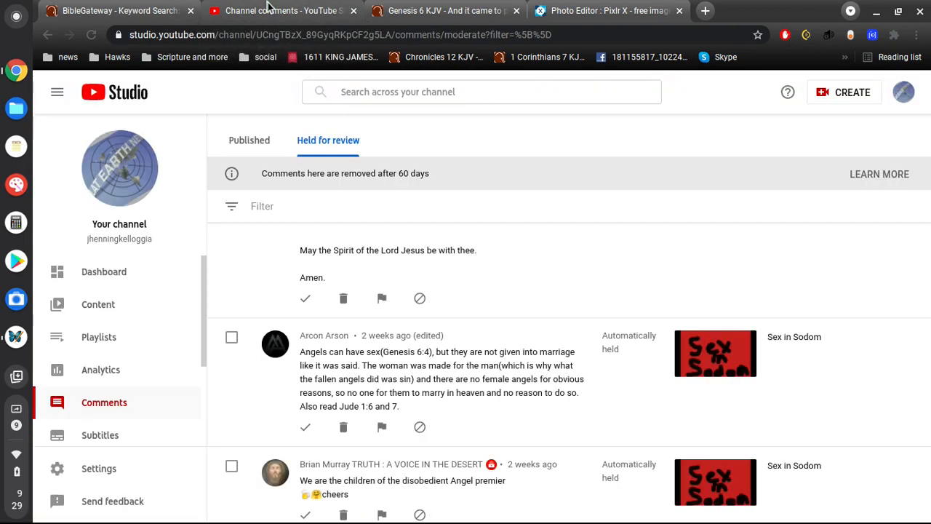
pyautogui.click(113, 10)
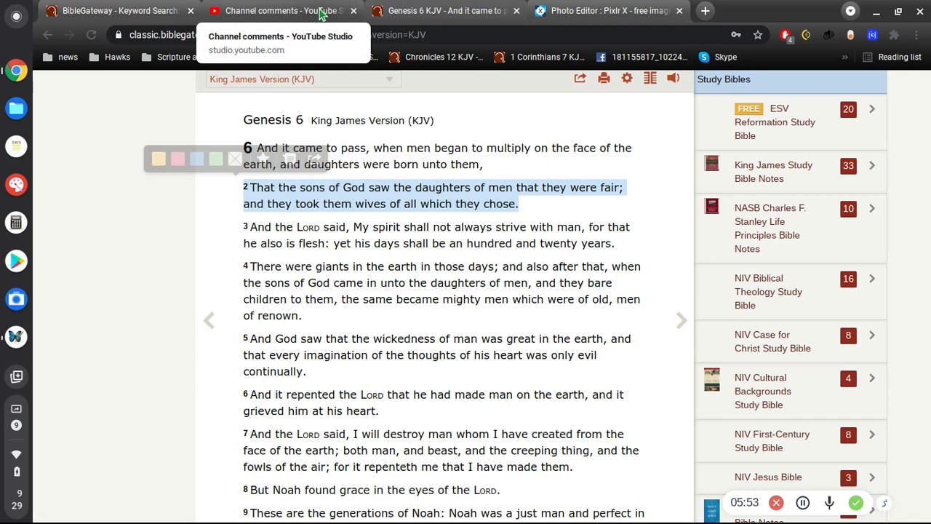
pyautogui.click(276, 10)
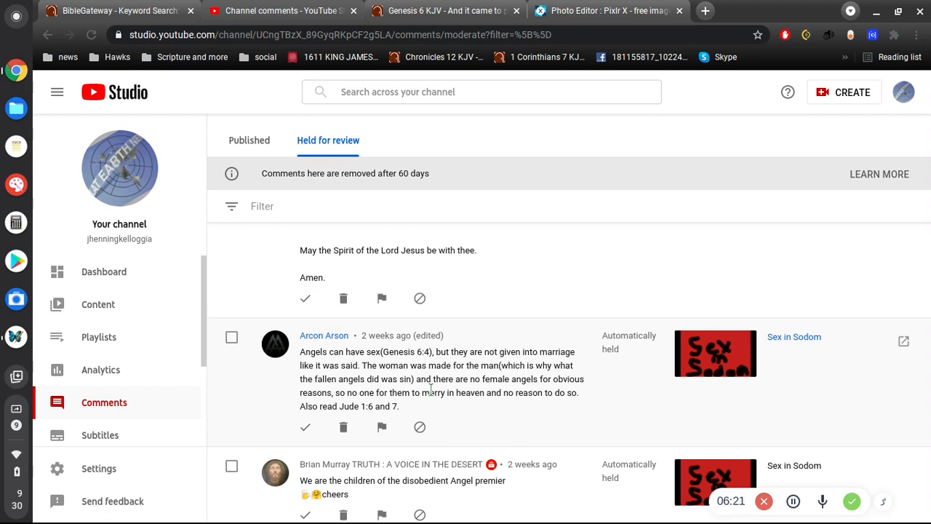
pyautogui.moveTo(474, 380)
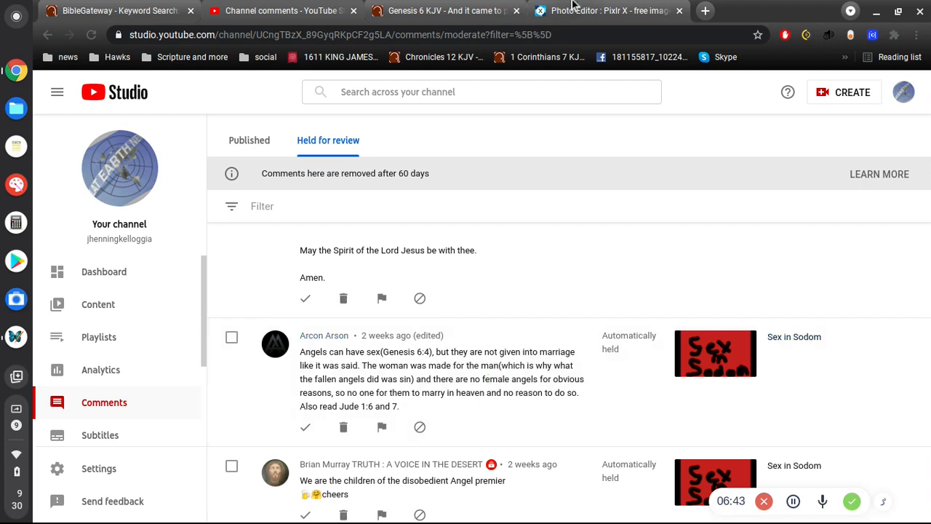
# Step: Open Jude chapter 1 (KJV) from the Bible Book List in place of Genesis 6
pyautogui.click(444, 10)
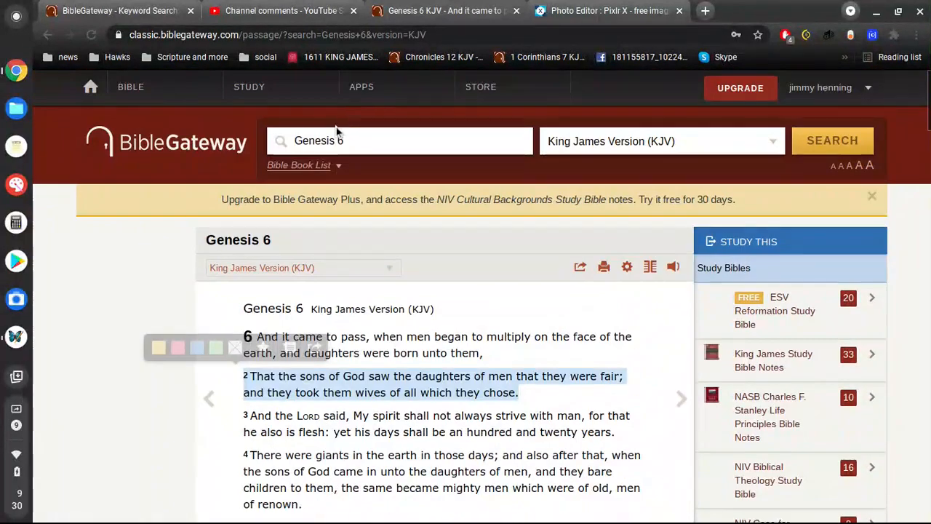
pyautogui.click(299, 166)
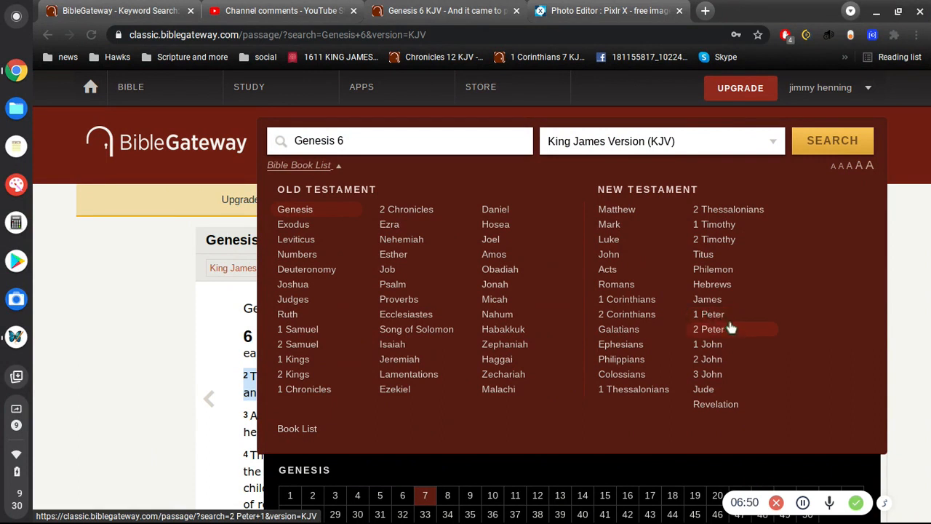
pyautogui.moveTo(707, 374)
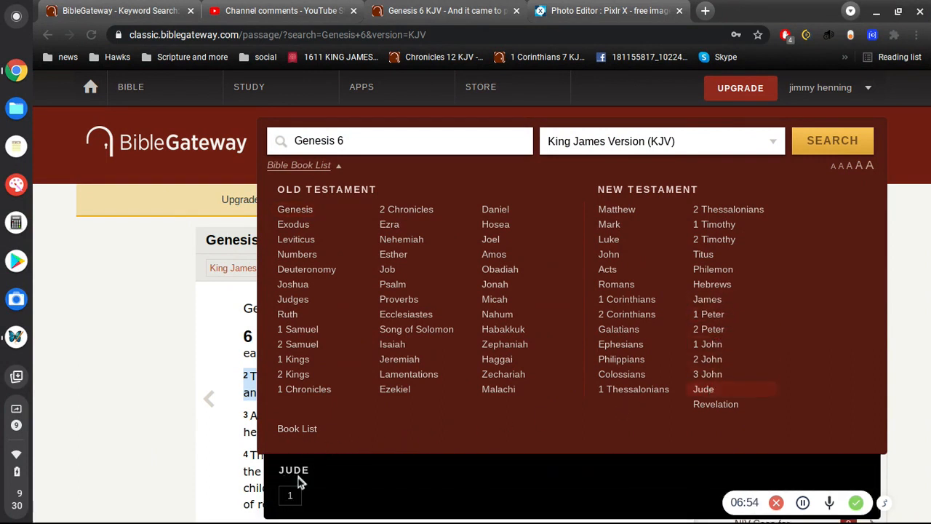
pyautogui.click(702, 388)
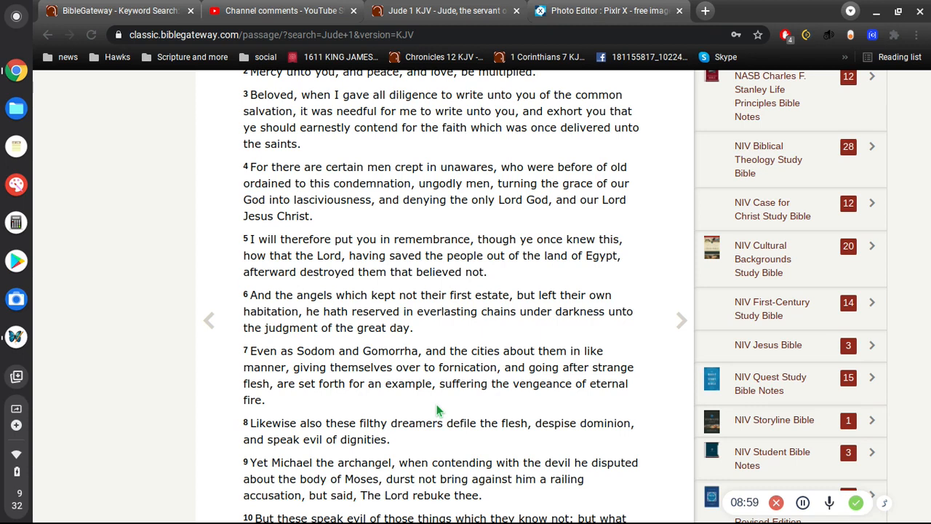
pyautogui.moveTo(379, 82)
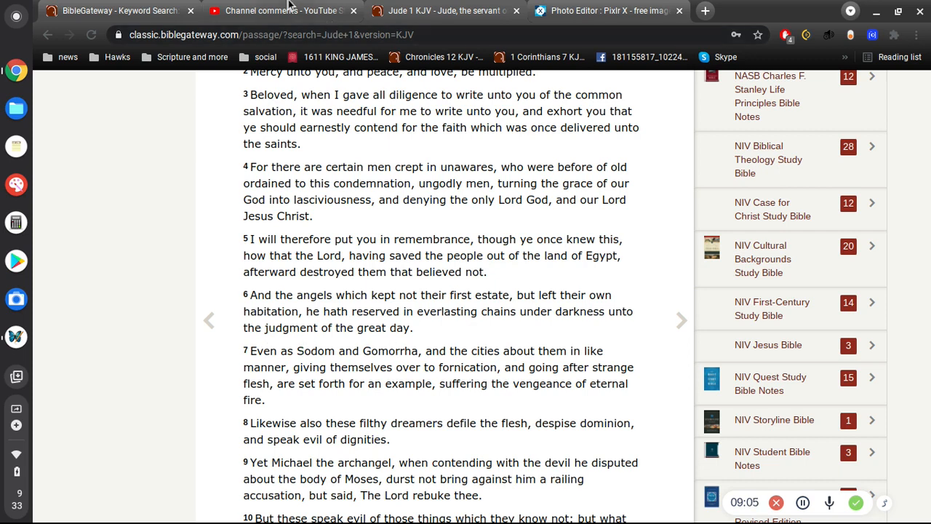
pyautogui.click(284, 10)
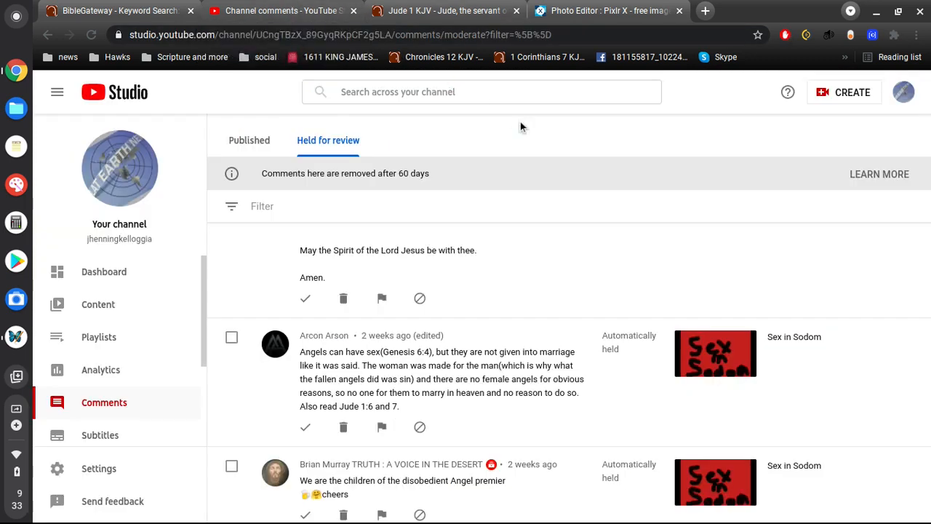
pyautogui.scroll(-3)
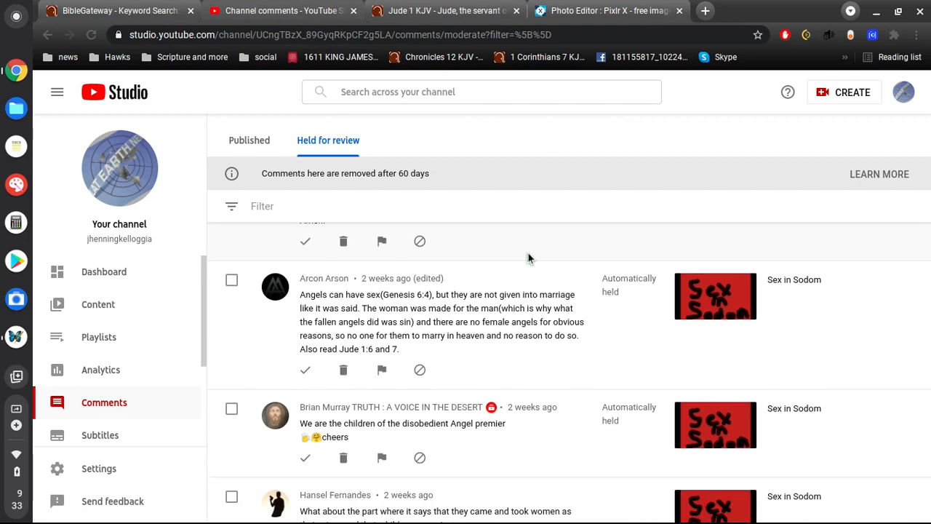
pyautogui.scroll(-3)
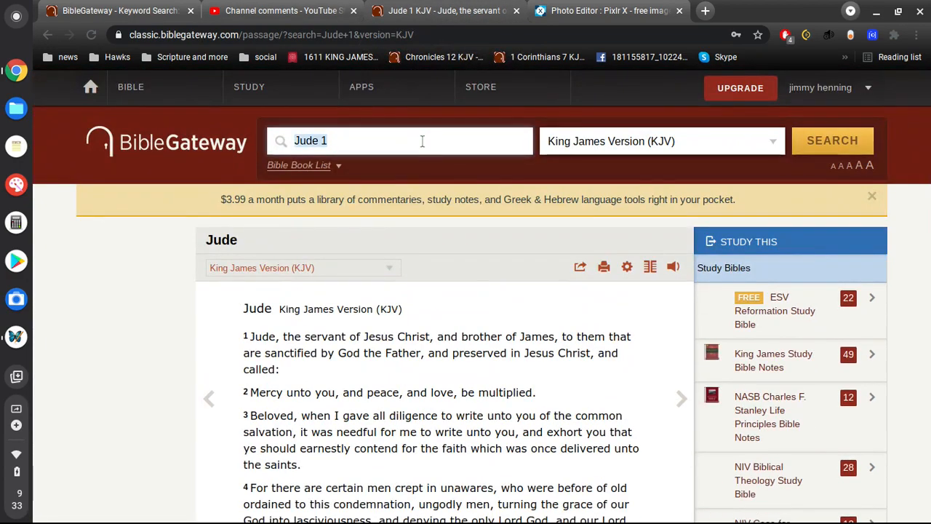
# Step: Search Bible Gateway for 'angel prem' (no results), then return to the held comments
pyautogui.write('angel prem')
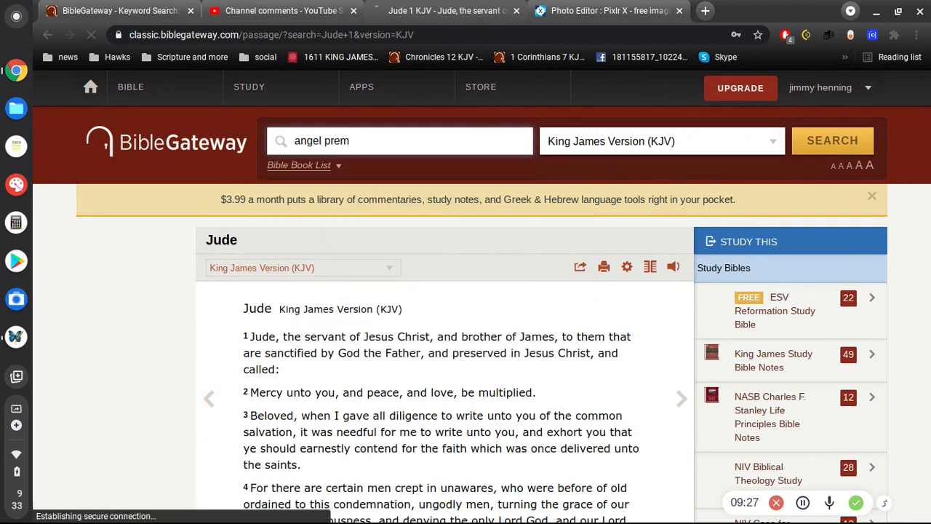
pyautogui.click(832, 139)
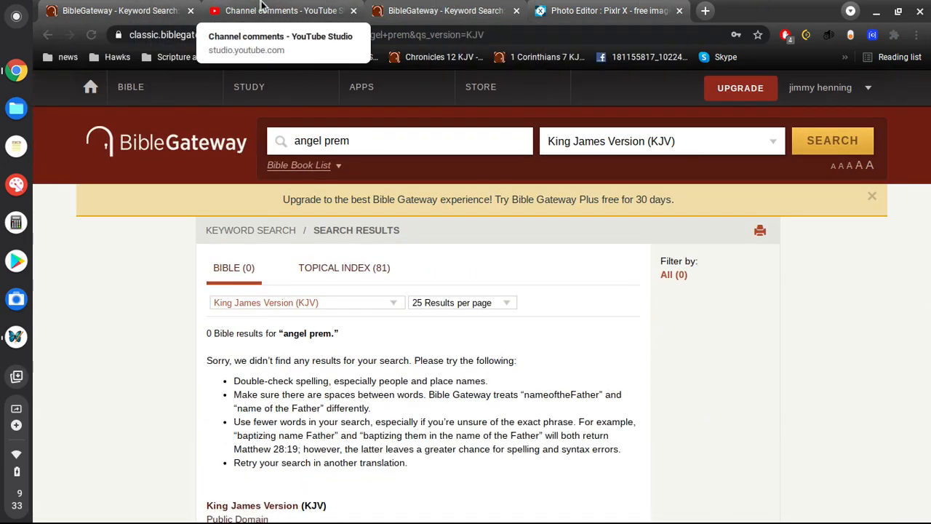
pyautogui.click(282, 10)
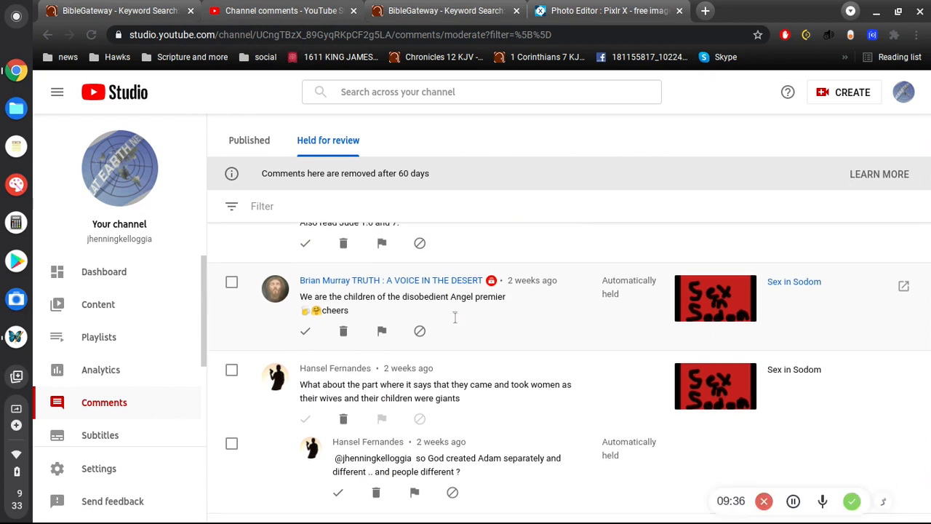
pyautogui.moveTo(457, 322)
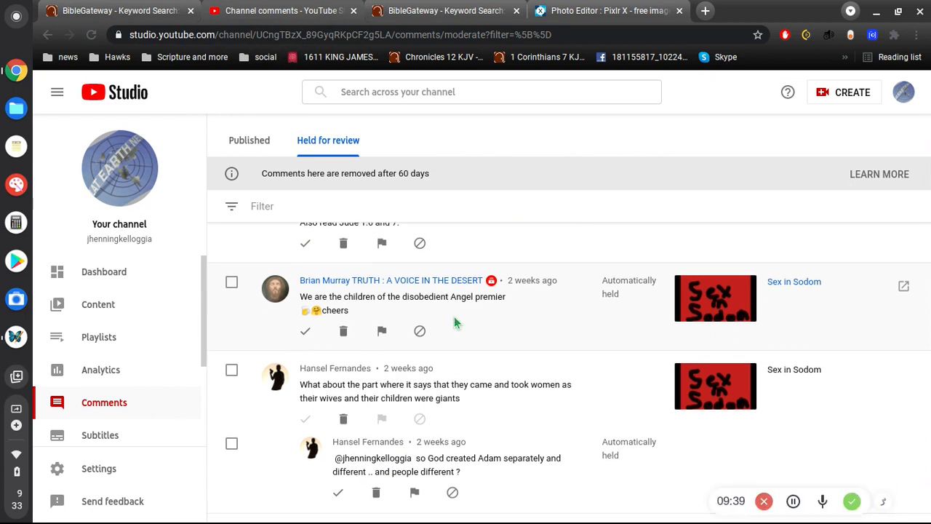
pyautogui.scroll(-3)
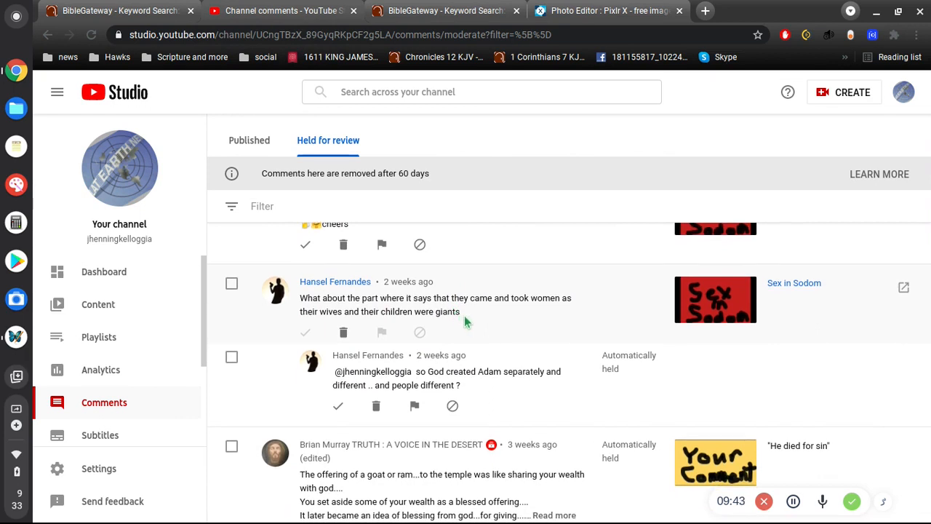
pyautogui.moveTo(493, 390)
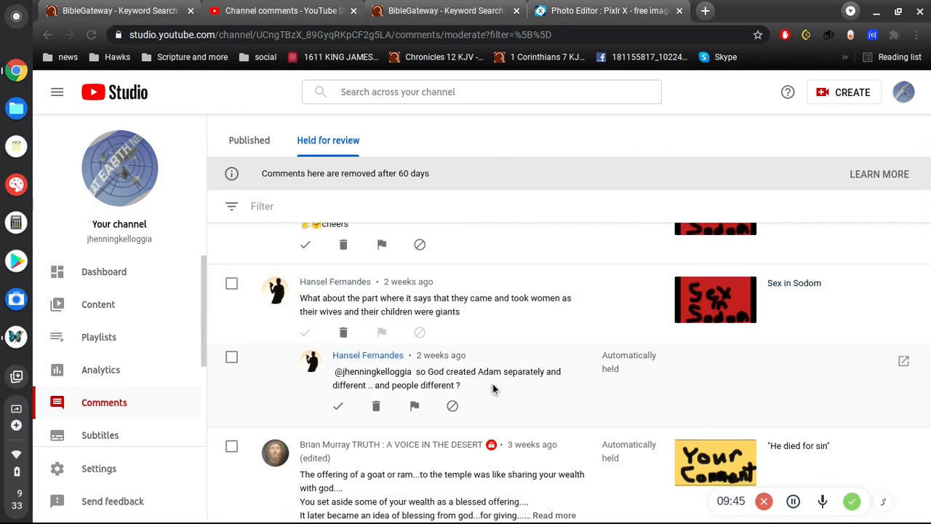
pyautogui.moveTo(513, 381)
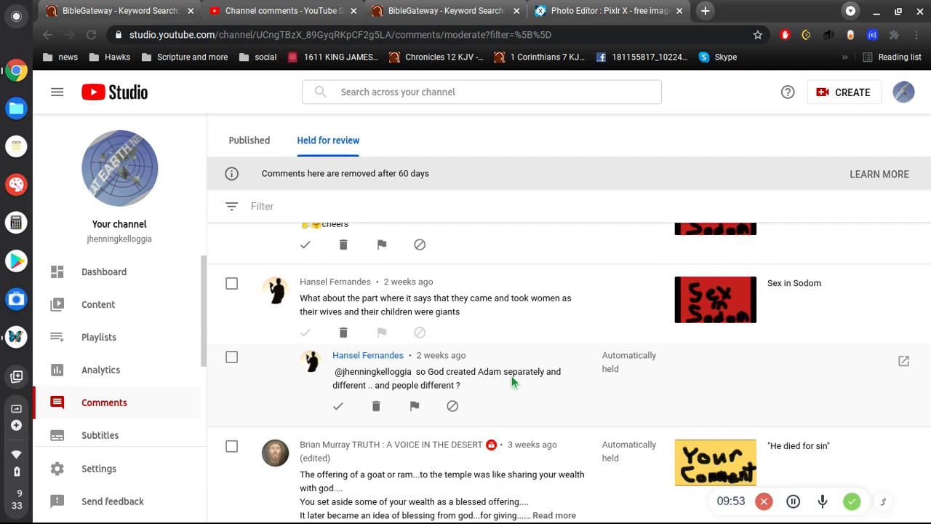
pyautogui.moveTo(518, 376)
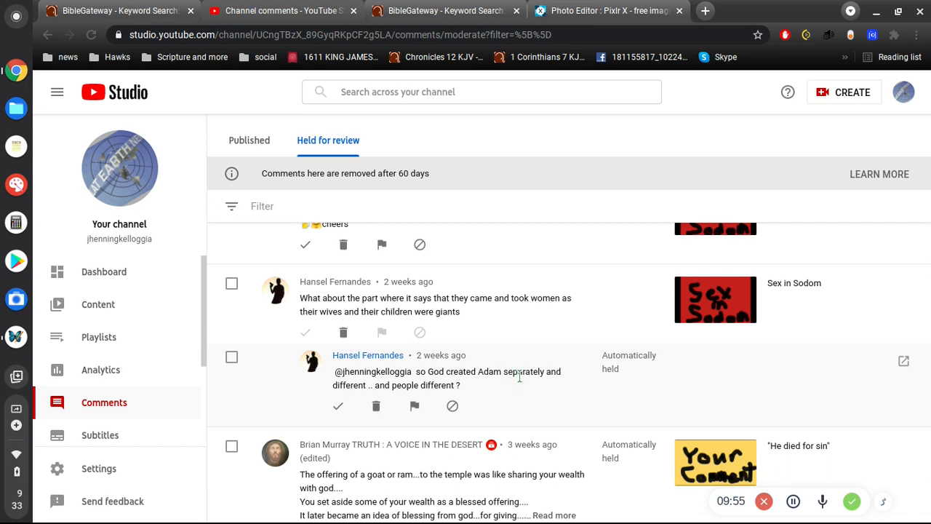